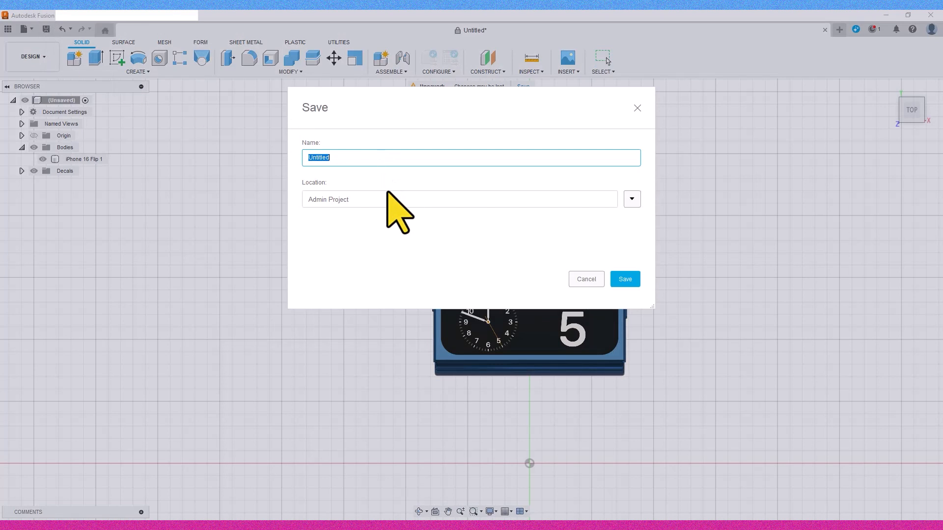
# Name the phone design 'iphone 16 flip TEST' and save it.
pyautogui.write('iphone 16 flip')
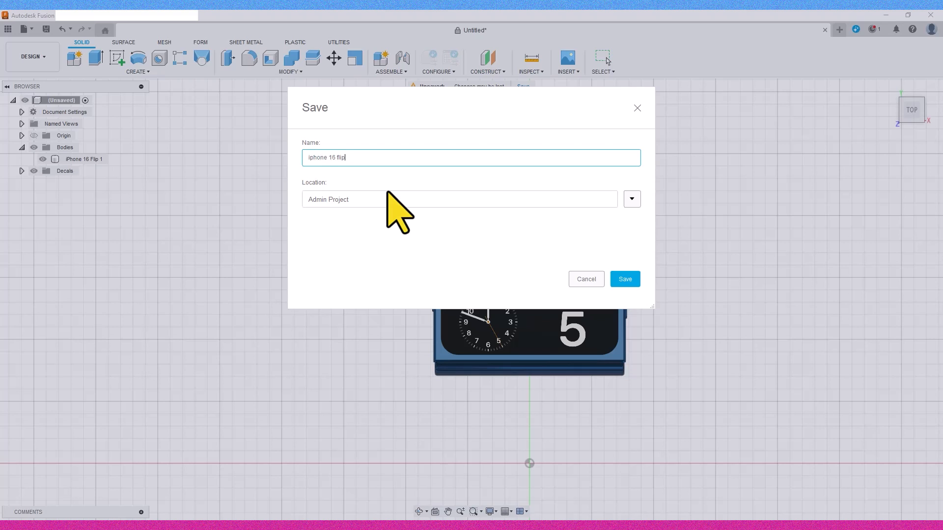
pyautogui.write('TEST')
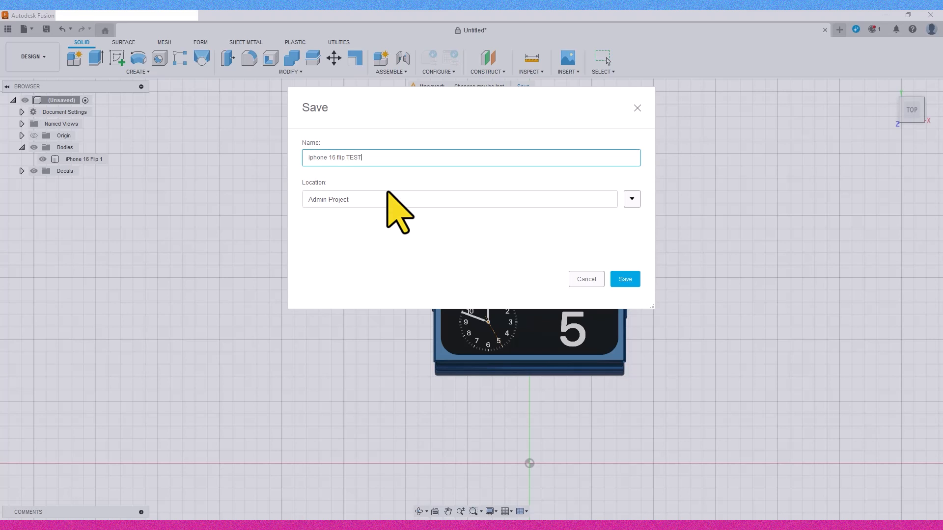
pyautogui.click(624, 279)
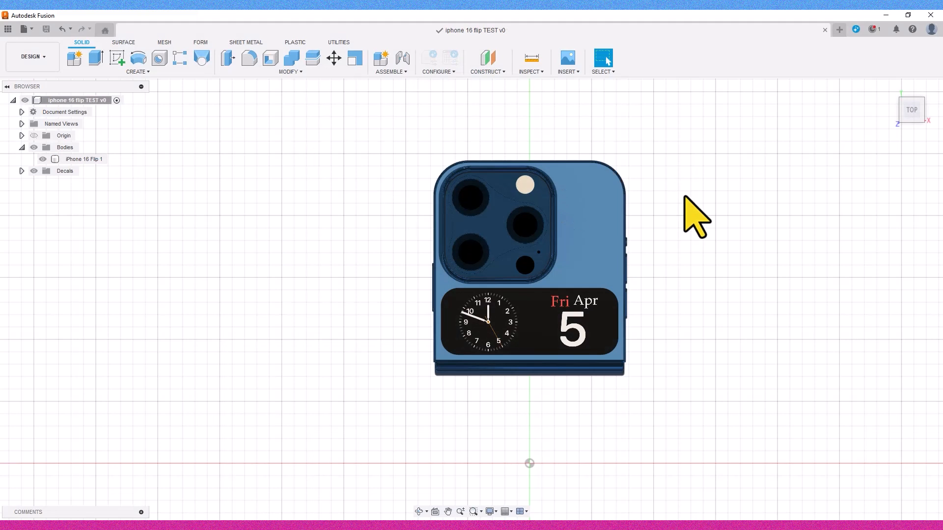
# Save the iPhone 16 Flip 1 body as an STL mesh named 'iPhone 16 Flip test'.
pyautogui.click(84, 158)
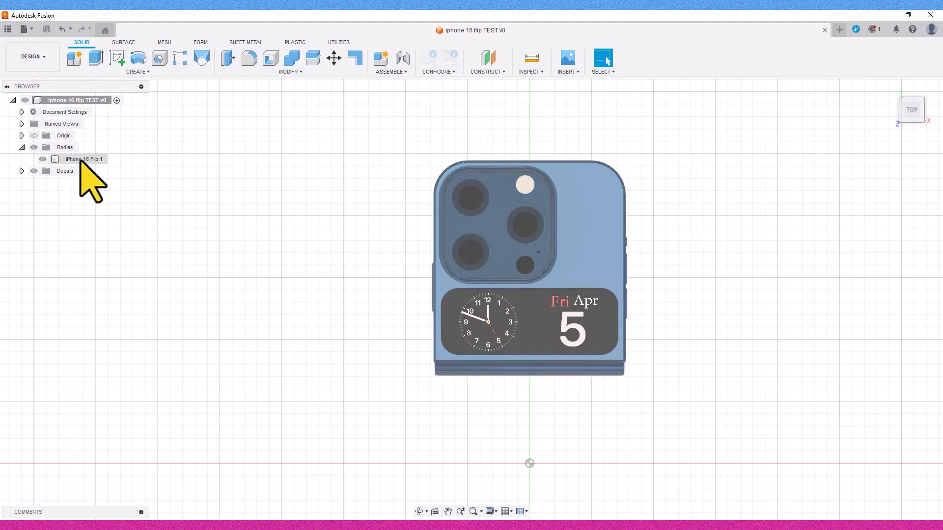
pyautogui.rightClick(84, 158)
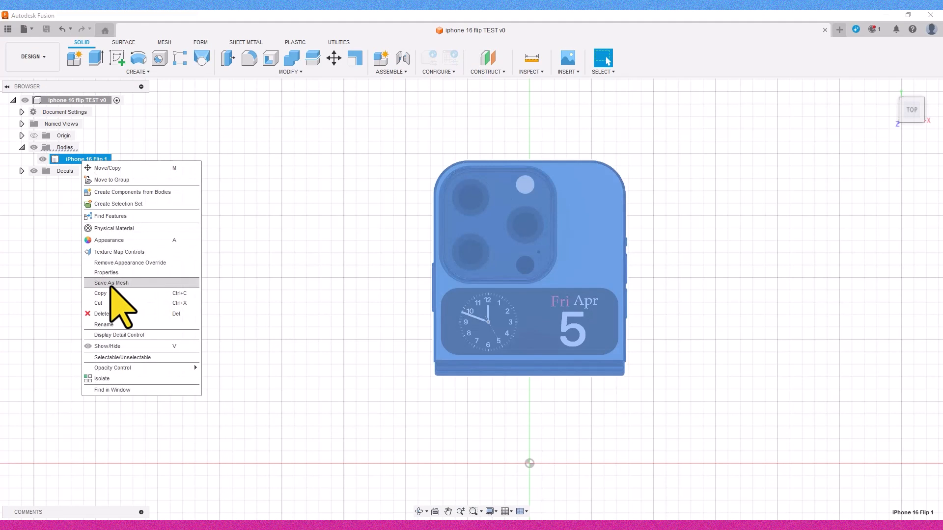
pyautogui.click(110, 283)
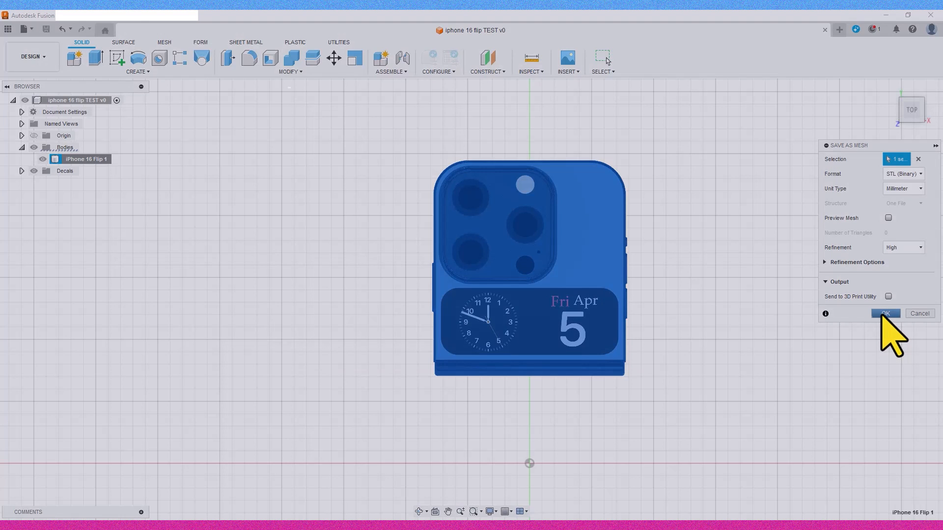
pyautogui.click(884, 313)
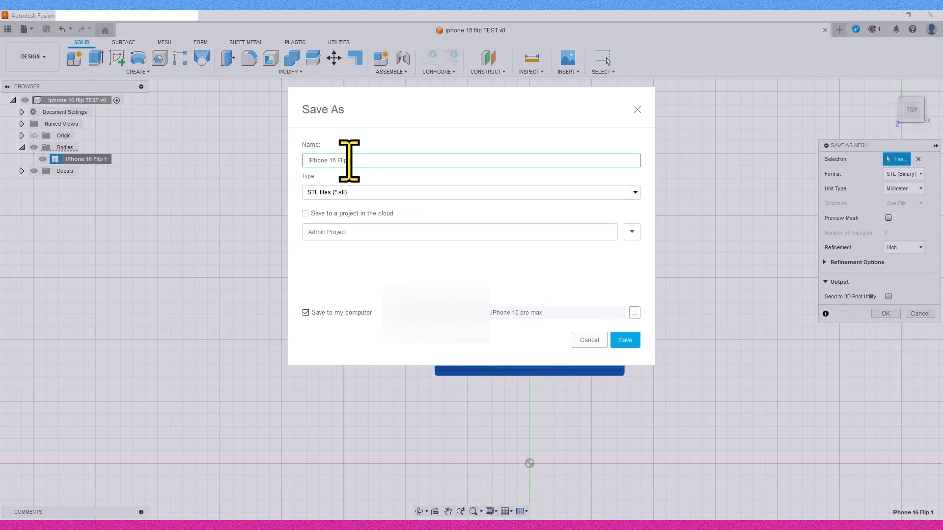
pyautogui.write('st')
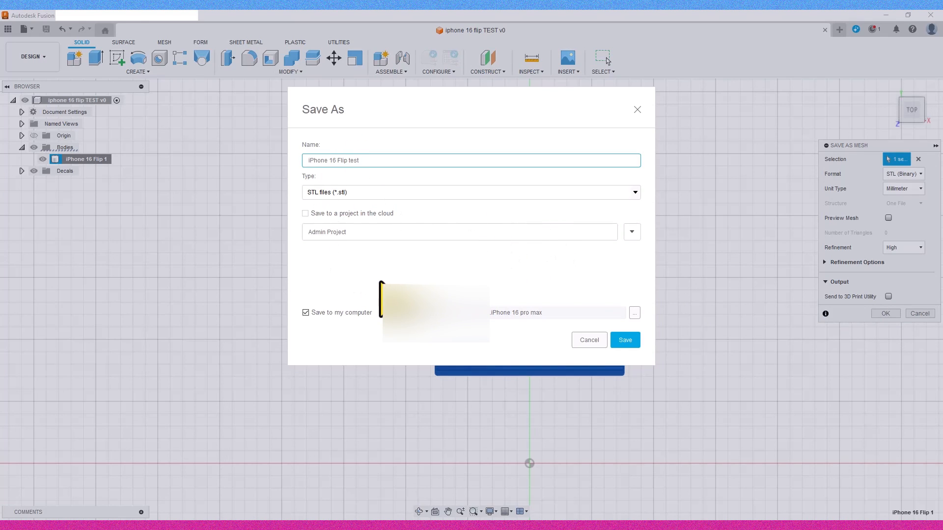
pyautogui.click(624, 340)
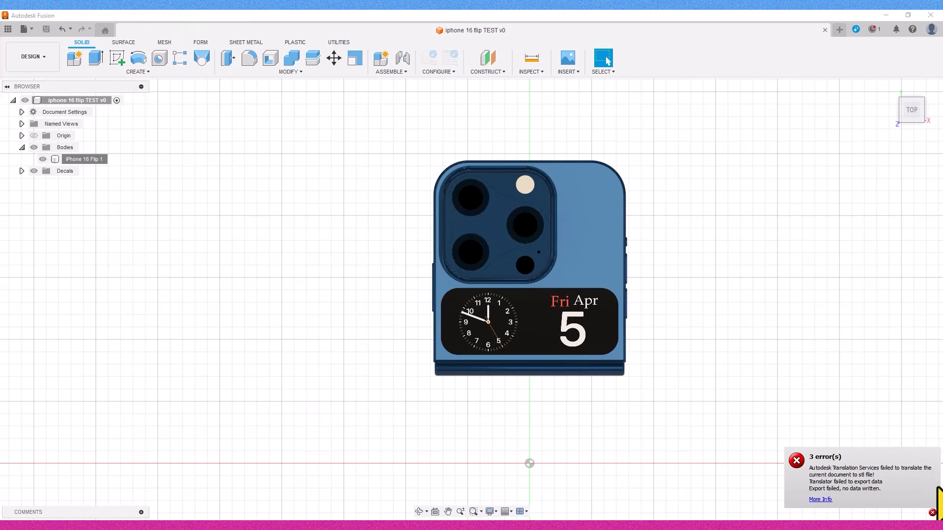
# Open the export error details, review them, and close the Error dialog.
pyautogui.click(795, 460)
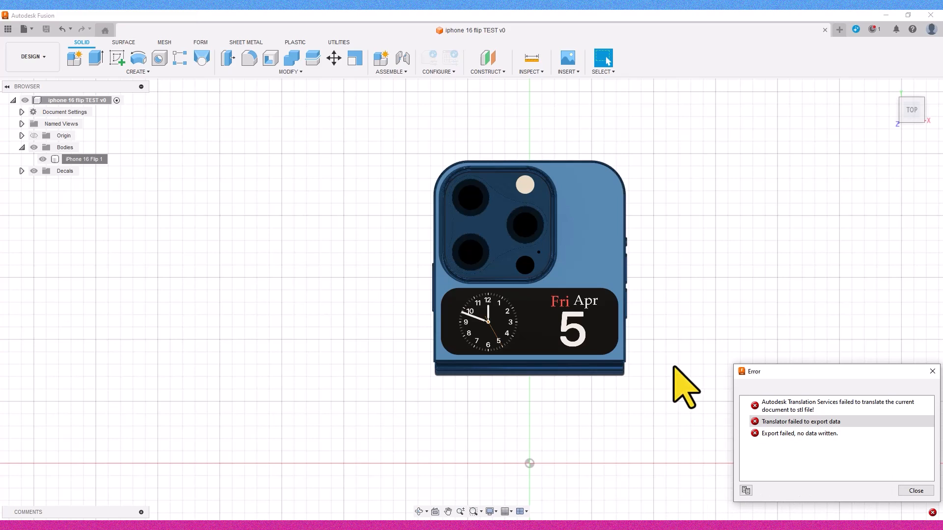
pyautogui.moveTo(935, 517)
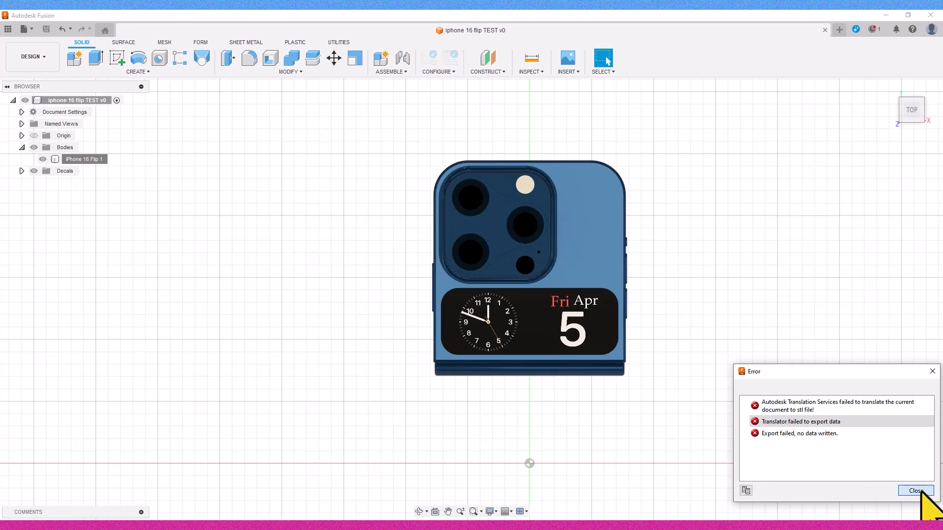
pyautogui.click(915, 490)
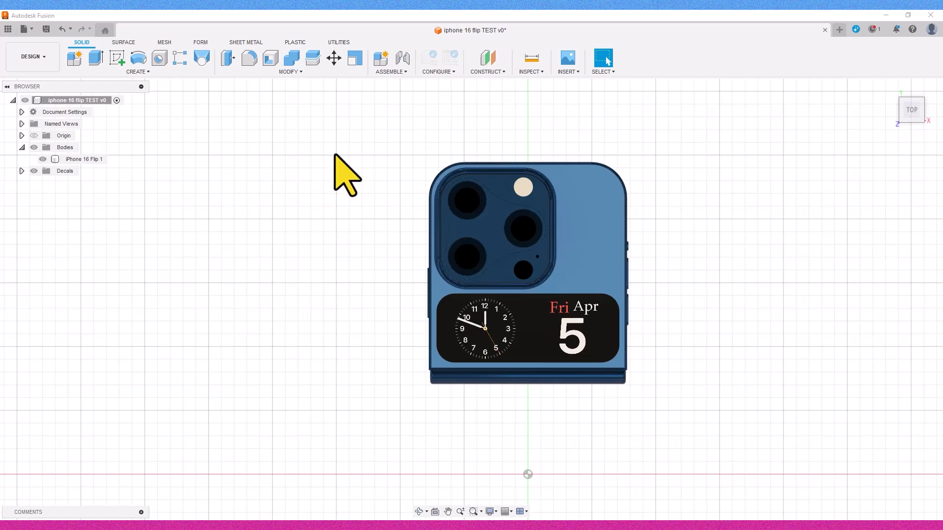
# Start a new blank design and turn off Design History capture, confirming the warnings.
pyautogui.click(838, 30)
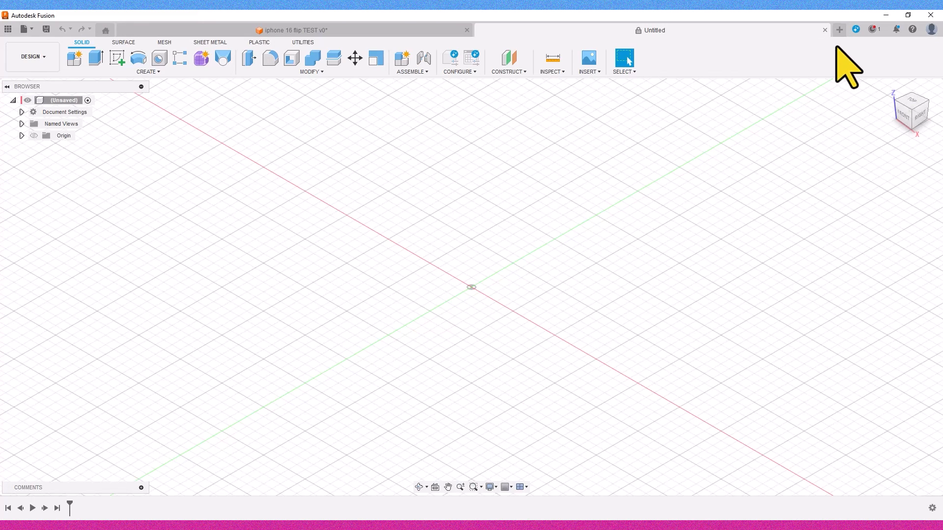
pyautogui.moveTo(708, 168)
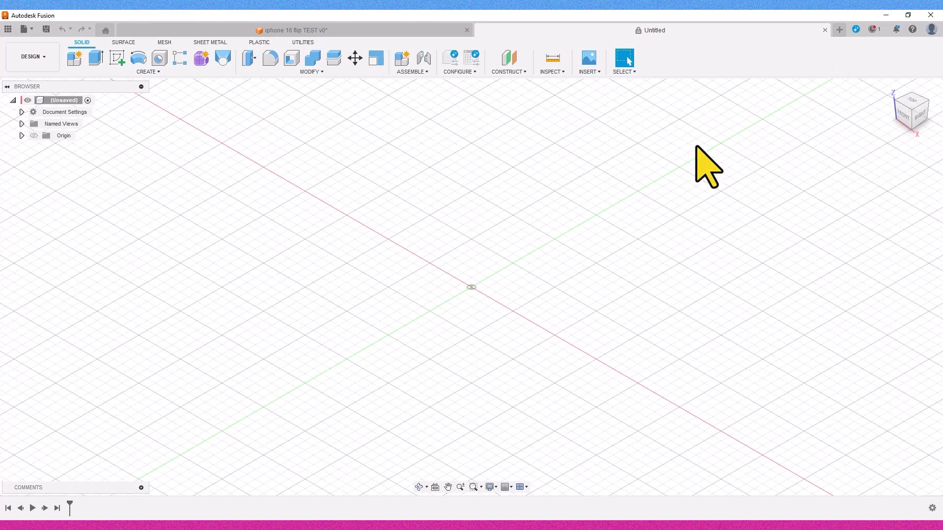
pyautogui.moveTo(31, 178)
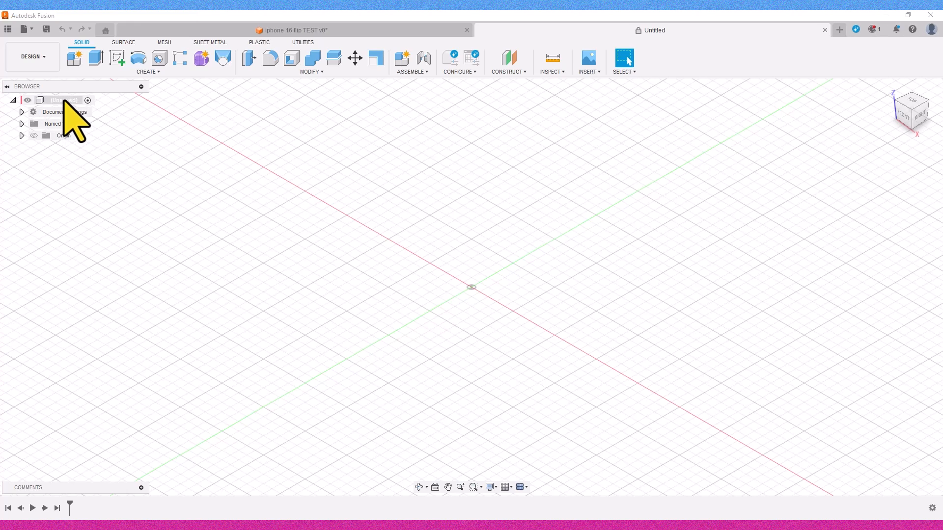
pyautogui.rightClick(60, 99)
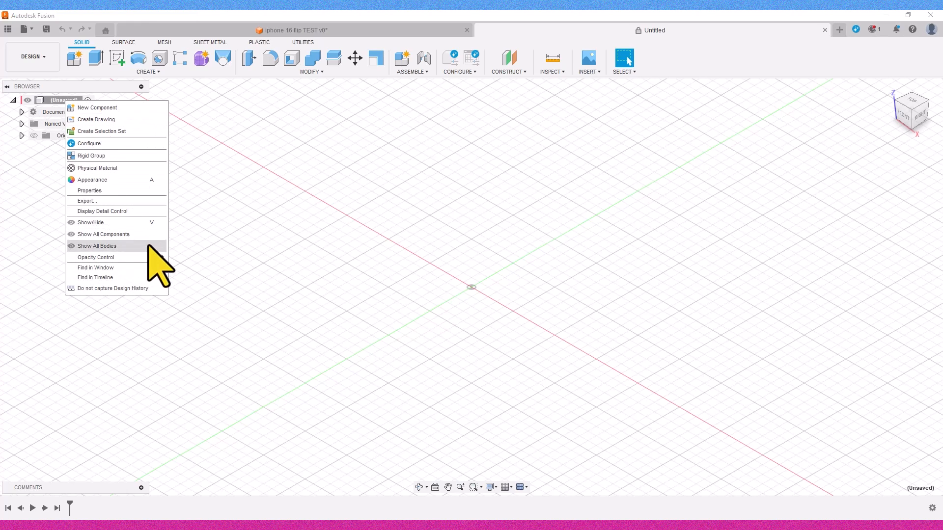
pyautogui.click(112, 288)
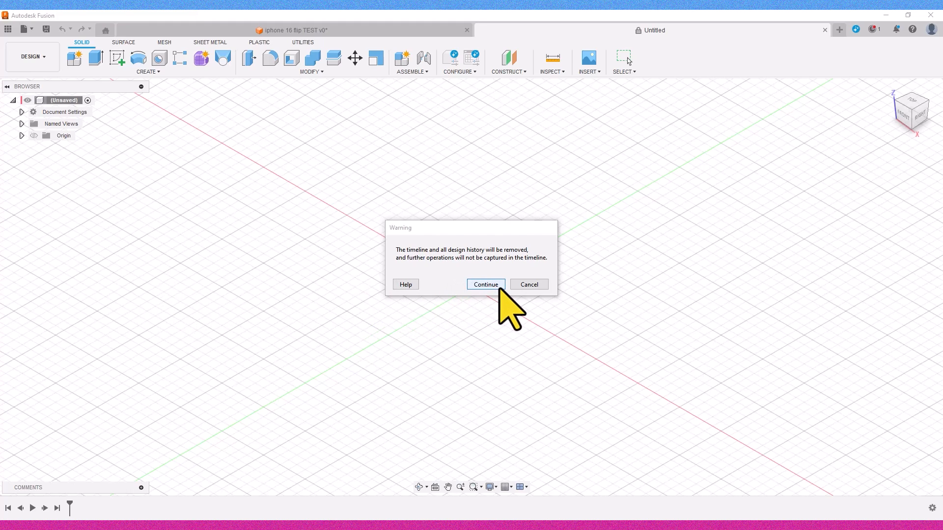
pyautogui.click(485, 284)
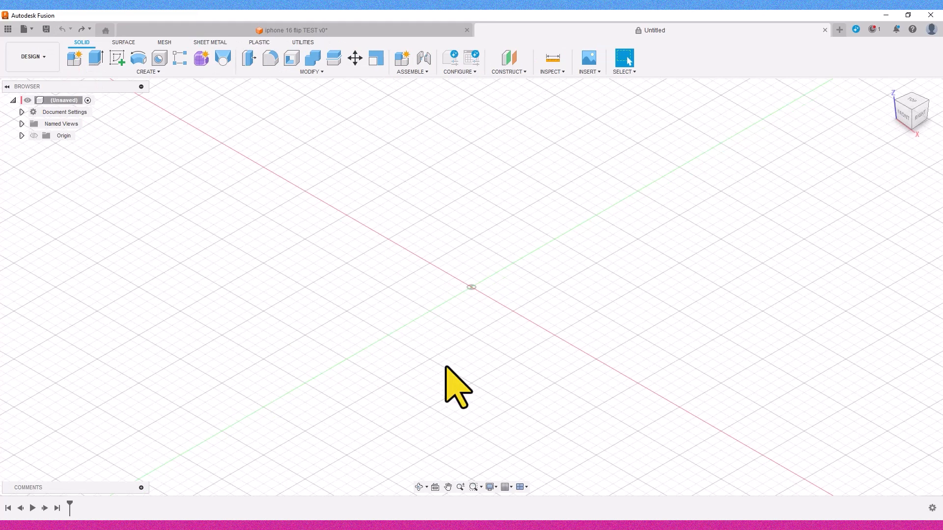
pyautogui.moveTo(934, 508)
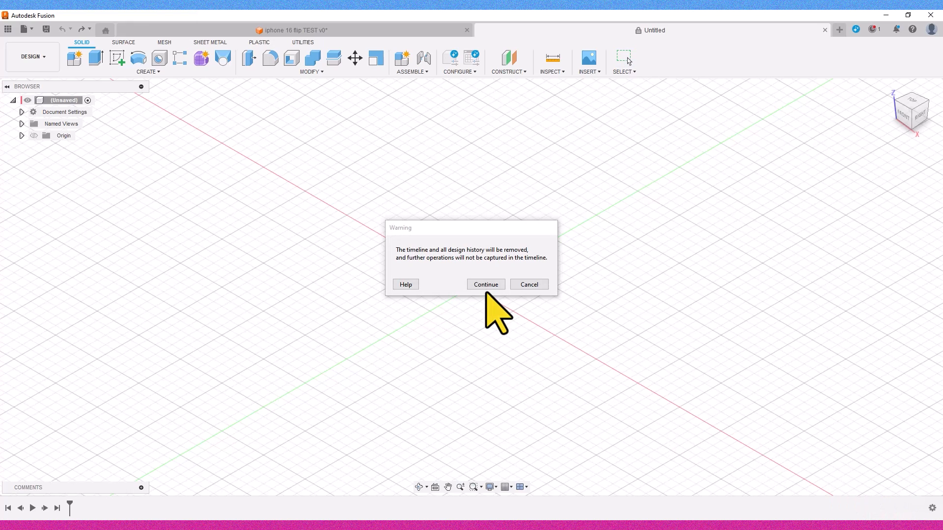
pyautogui.click(484, 284)
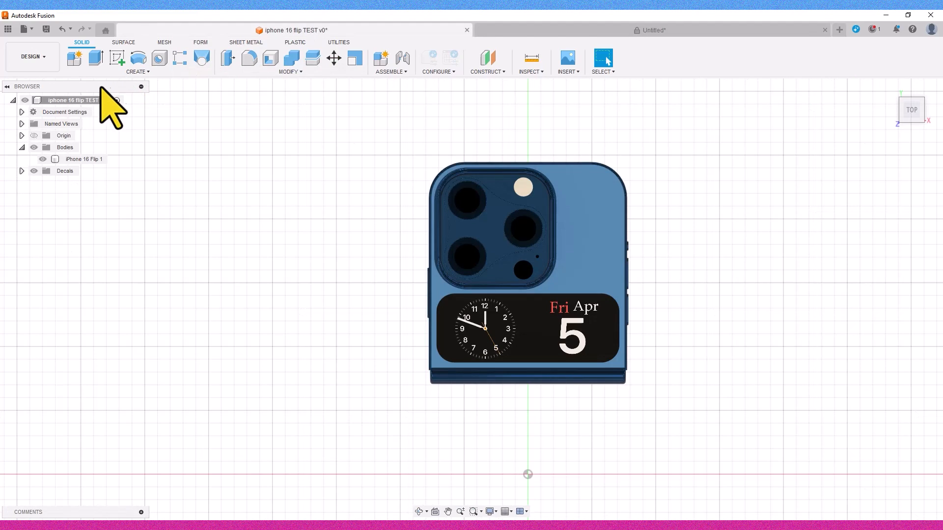
# Copy the iPhone 16 Flip body and paste it into the Untitled design.
pyautogui.click(84, 158)
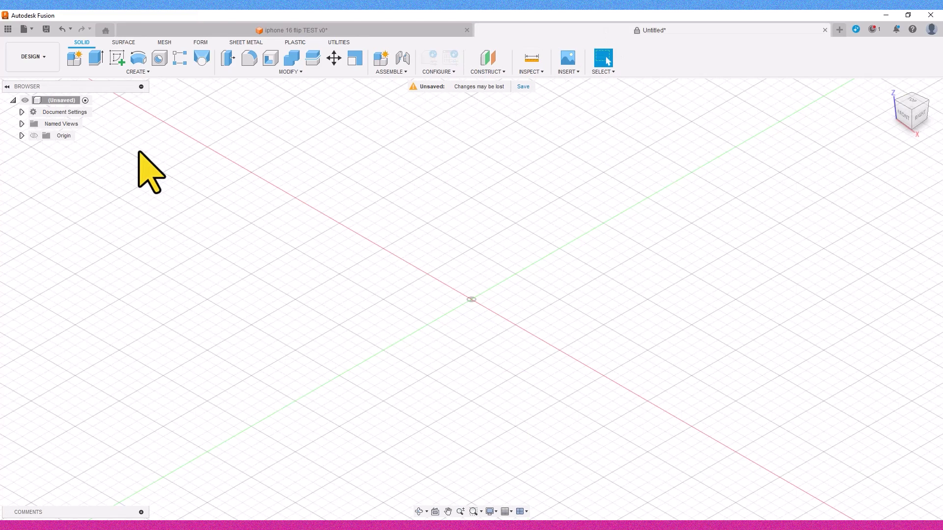
pyautogui.click(333, 57)
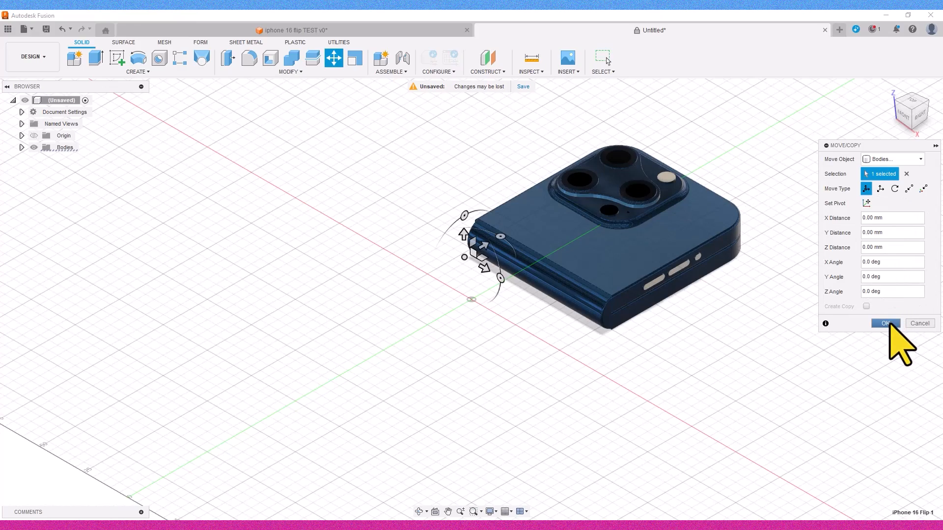
pyautogui.click(884, 323)
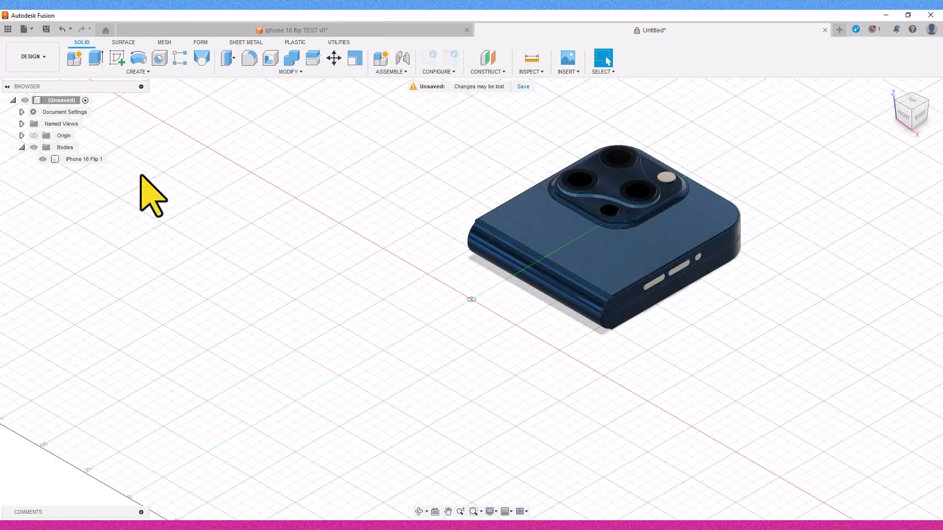
# Export the iPhone 16 Flip body as a binary STL and open the file.
pyautogui.click(84, 159)
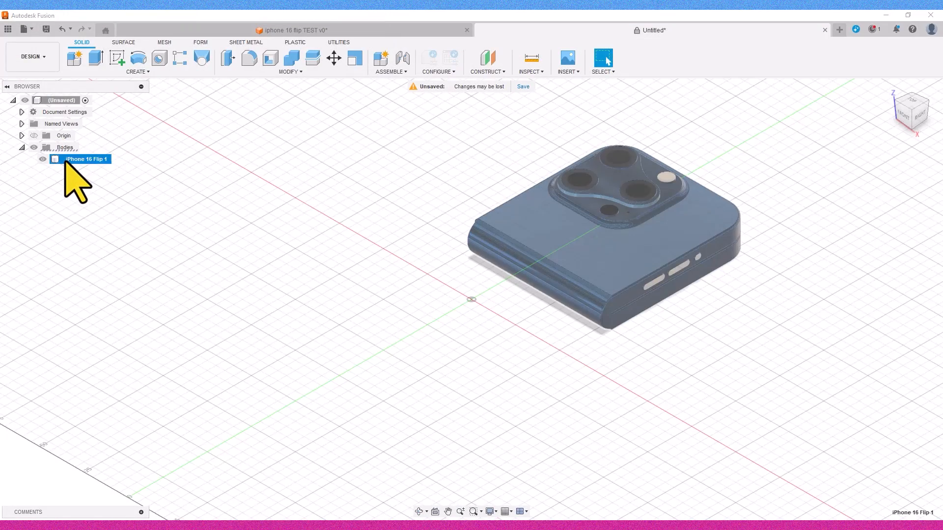
pyautogui.rightClick(84, 159)
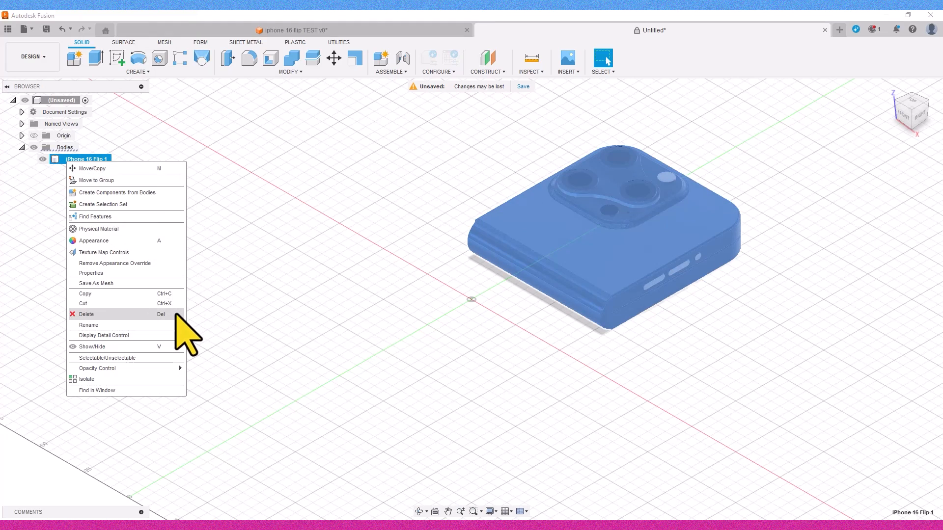
pyautogui.click(95, 283)
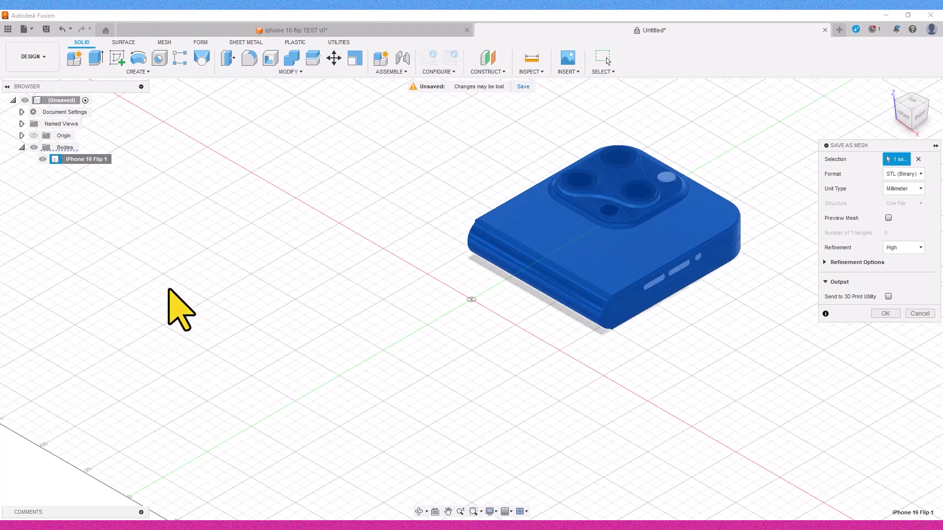
pyautogui.click(902, 173)
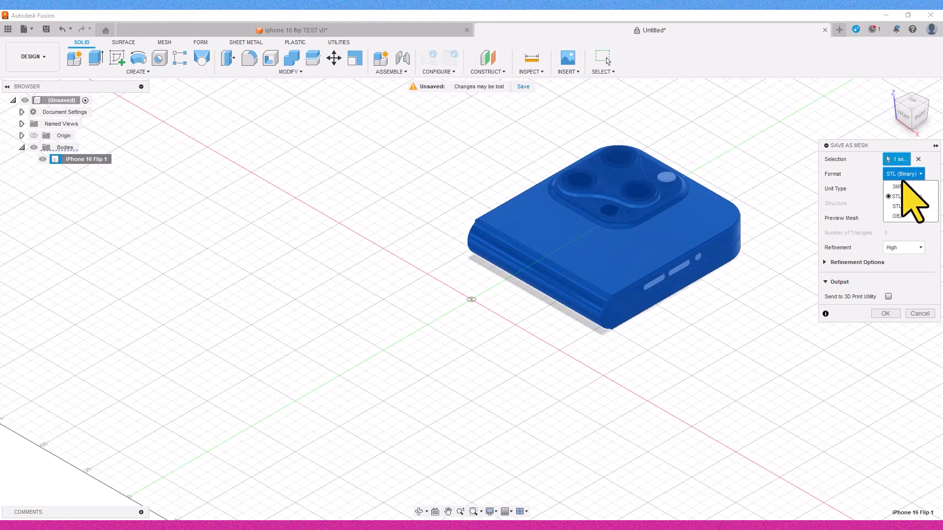
pyautogui.click(896, 197)
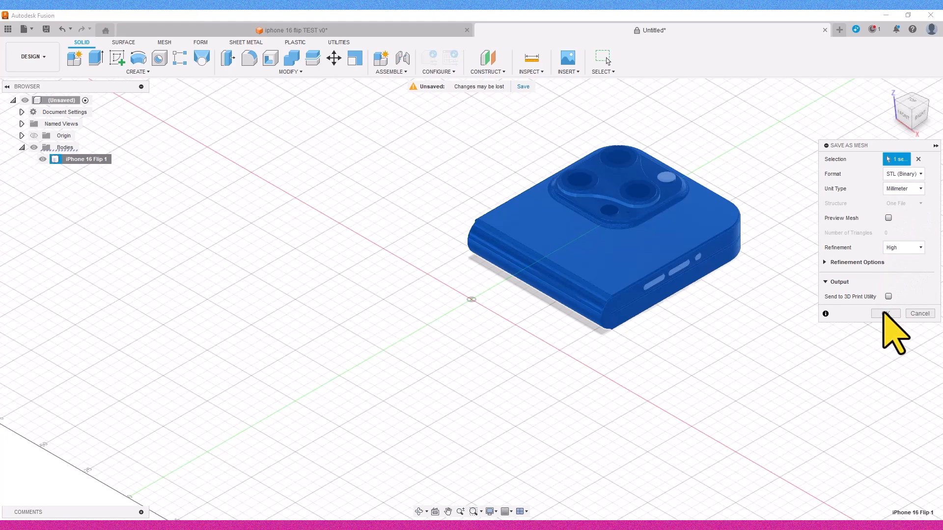
pyautogui.click(884, 313)
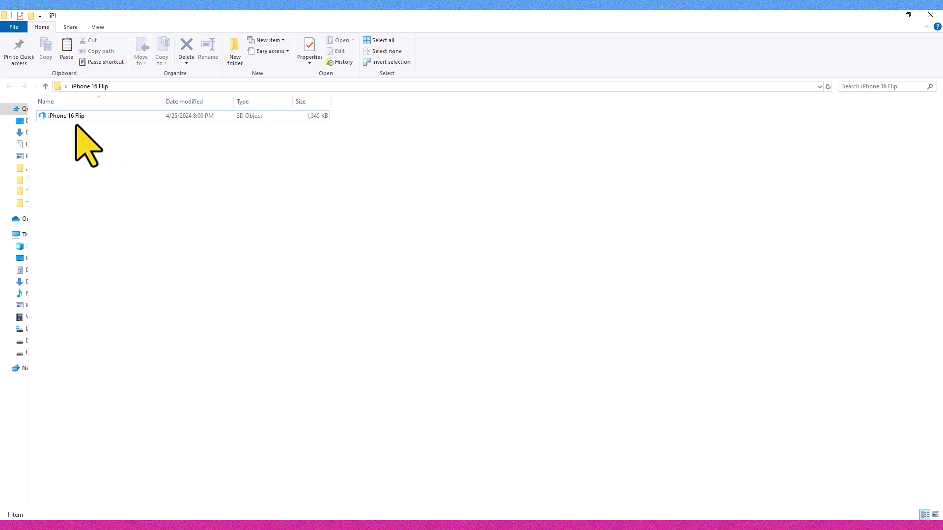
pyautogui.doubleClick(65, 115)
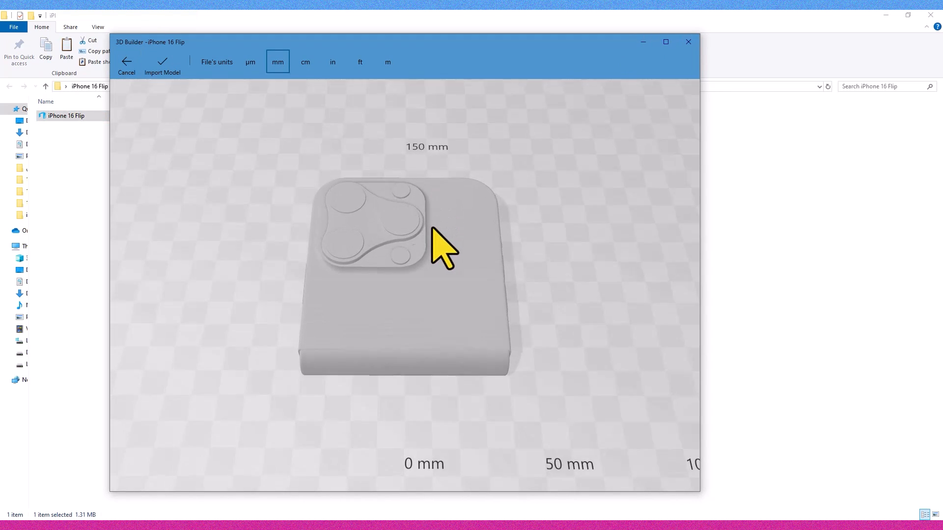
pyautogui.moveTo(445, 246); pyautogui.dragTo(269, 132)
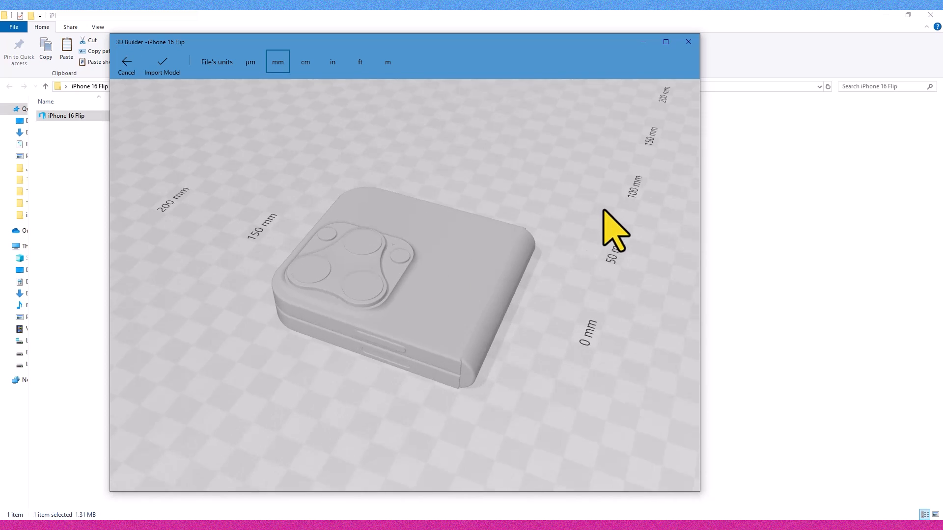
pyautogui.moveTo(613, 234); pyautogui.dragTo(643, 211)
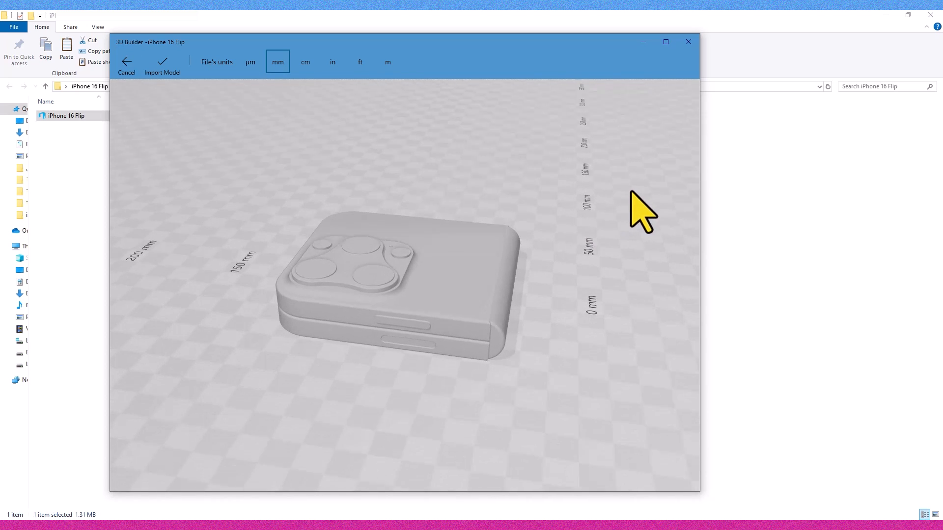